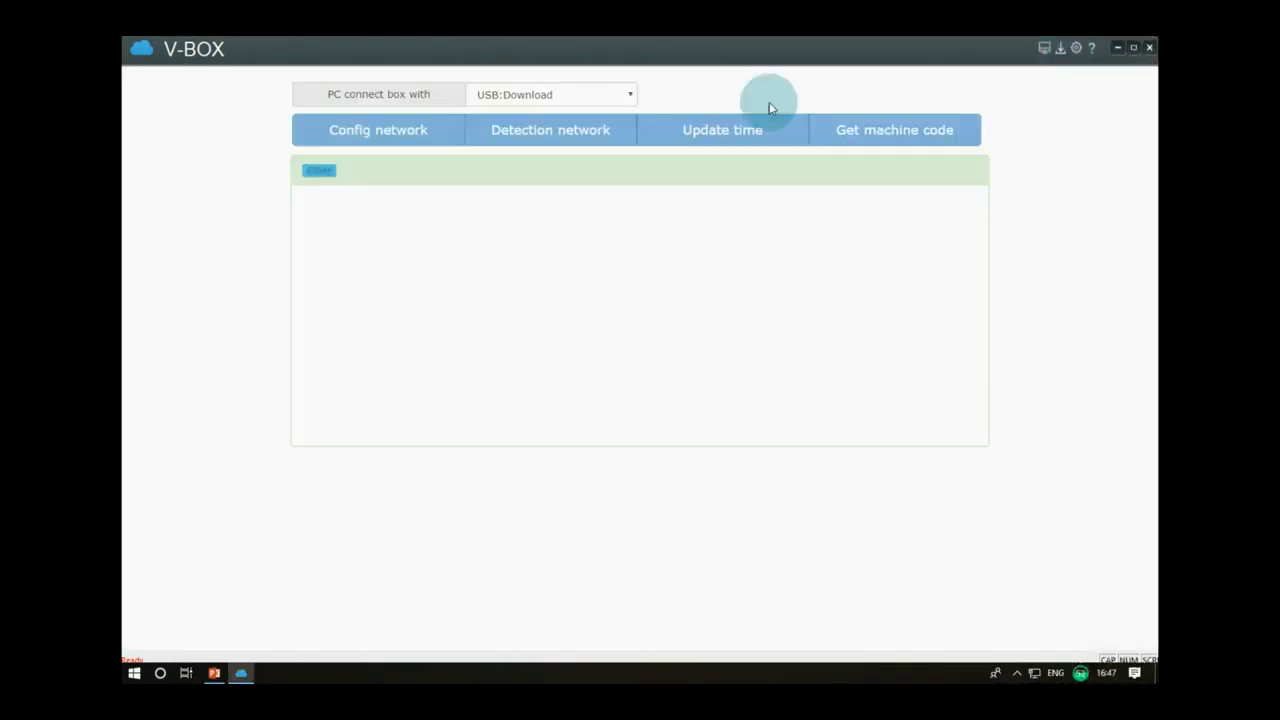
# - Open the box's network configuration and enable Ethernet with dynamic IP for server access
pyautogui.click(550, 128)
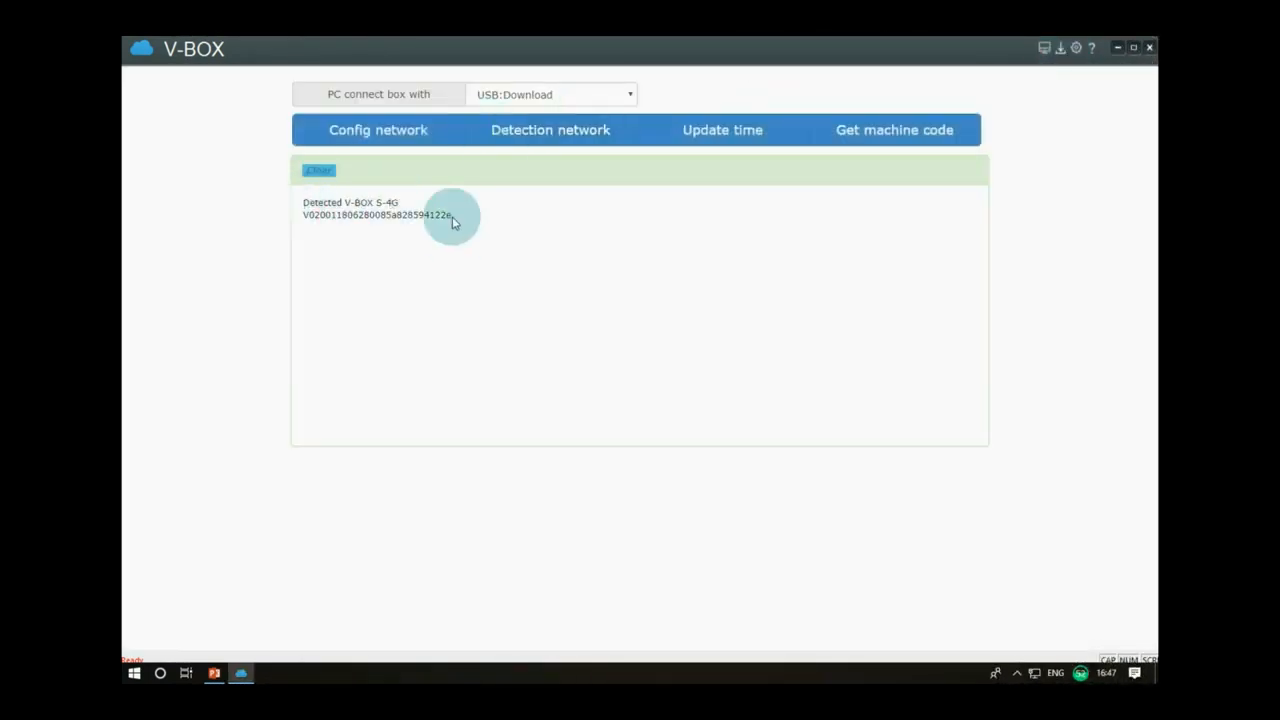
pyautogui.click(376, 128)
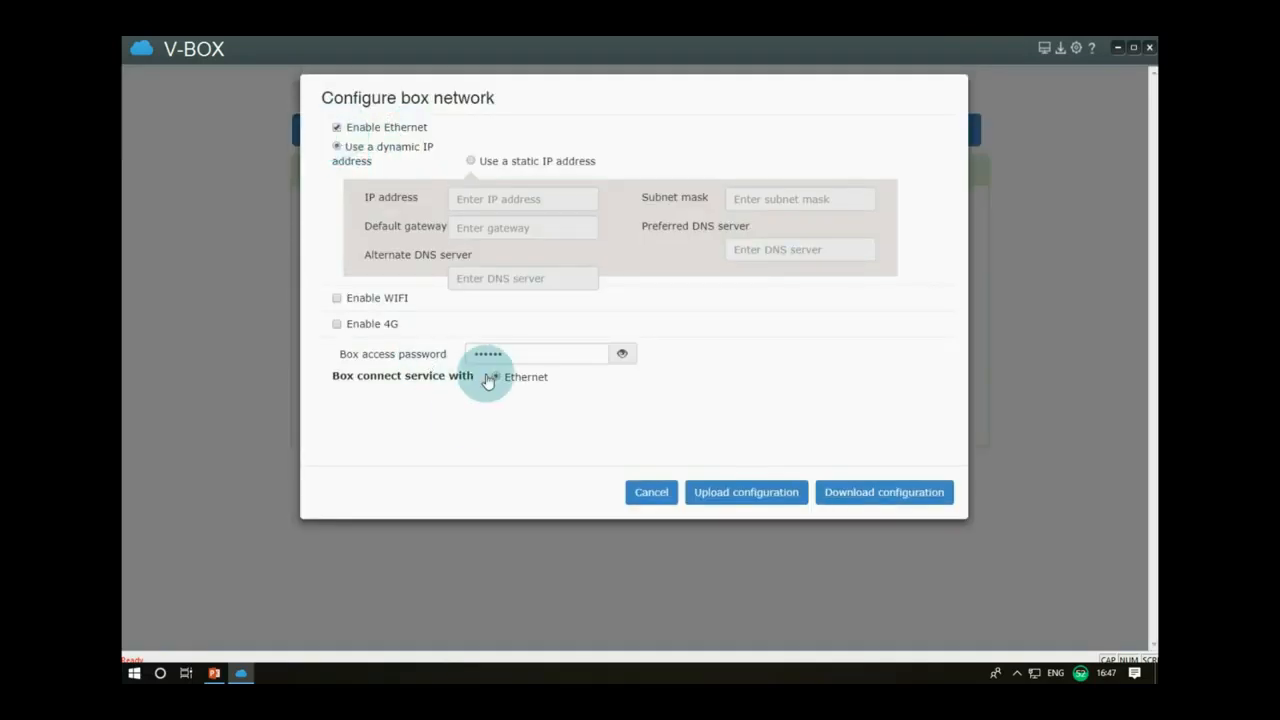
pyautogui.click(536, 352)
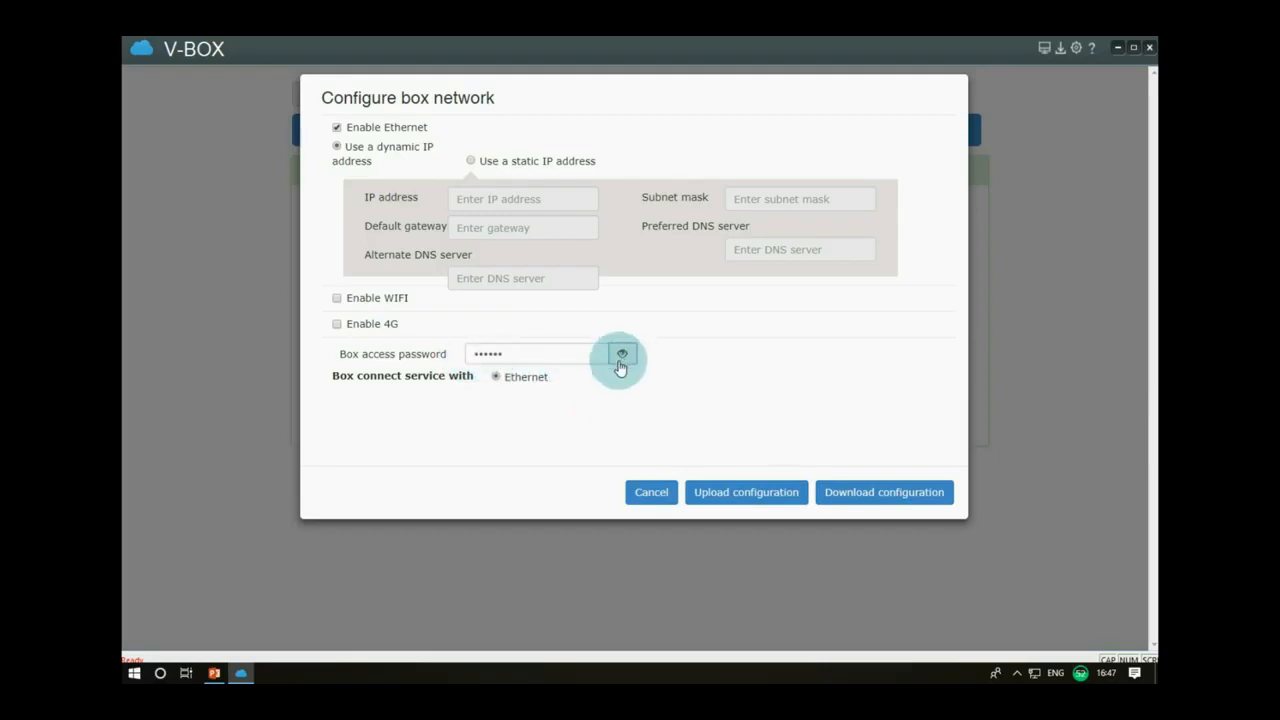
pyautogui.moveTo(820, 452)
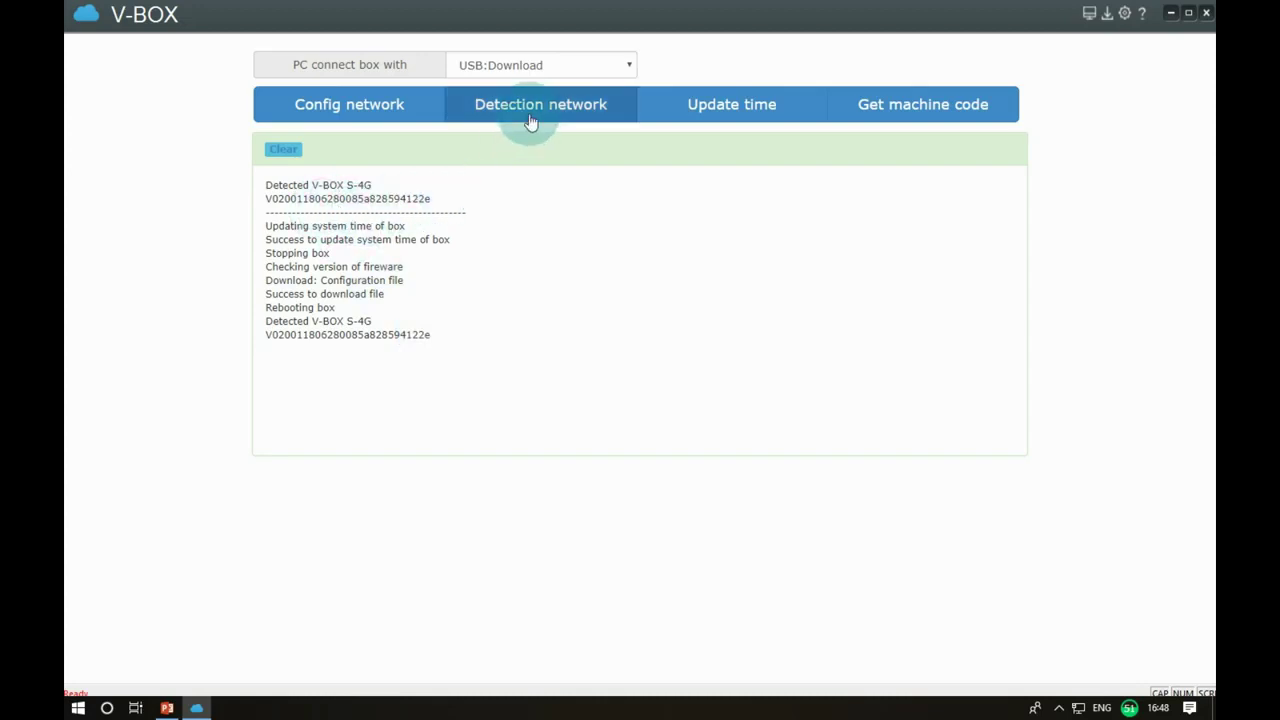
# - Run network detection three times until the log lists server connection times for 192.168.28.31
pyautogui.click(540, 104)
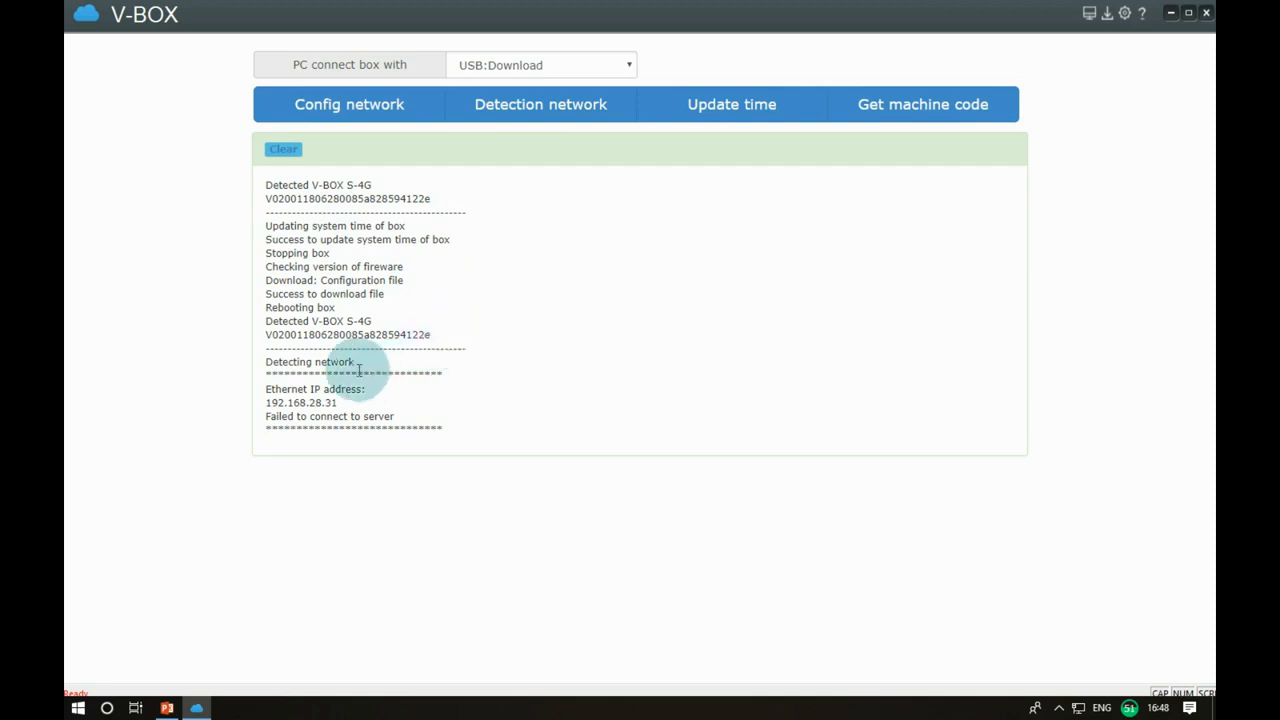
pyautogui.moveTo(436, 448)
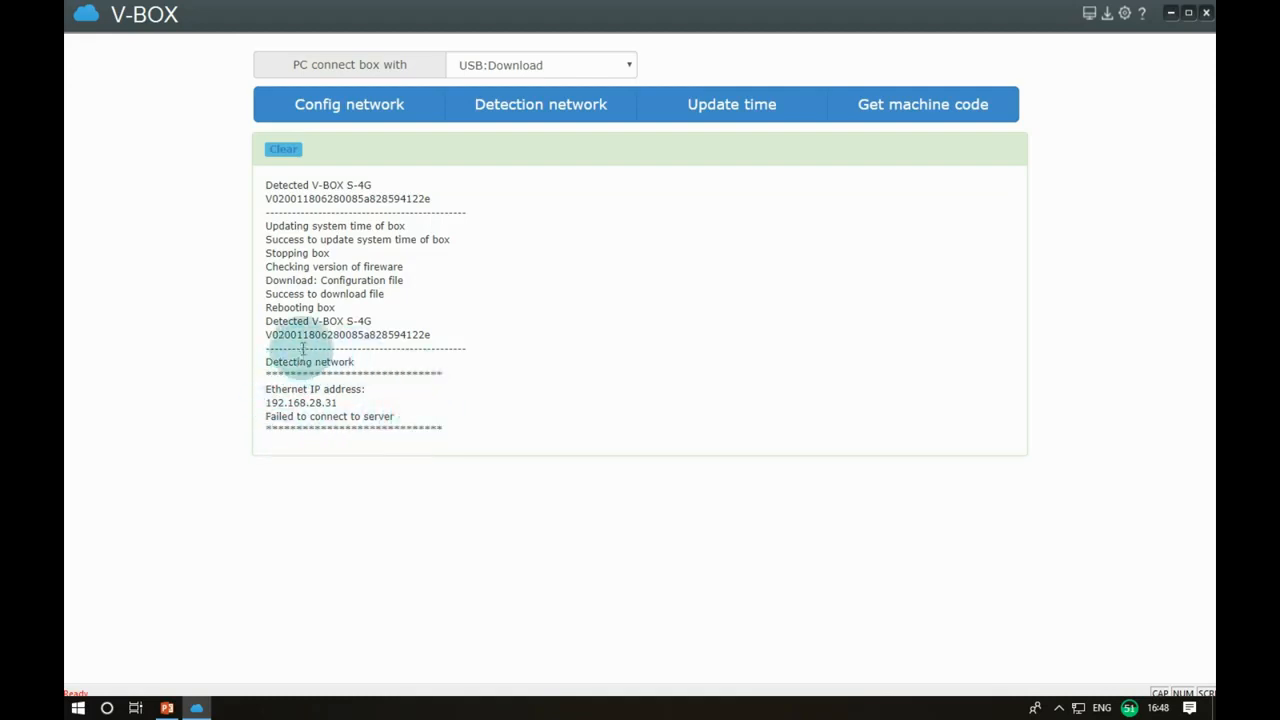
pyautogui.click(540, 104)
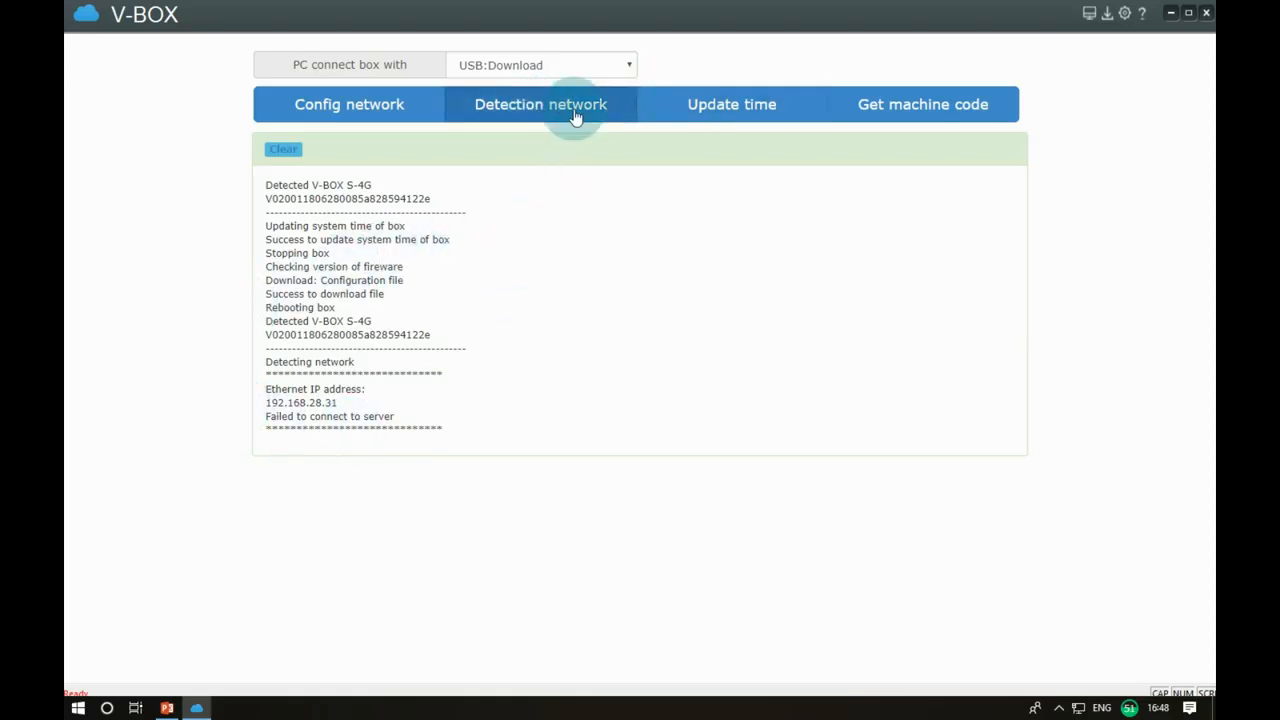
pyautogui.click(540, 104)
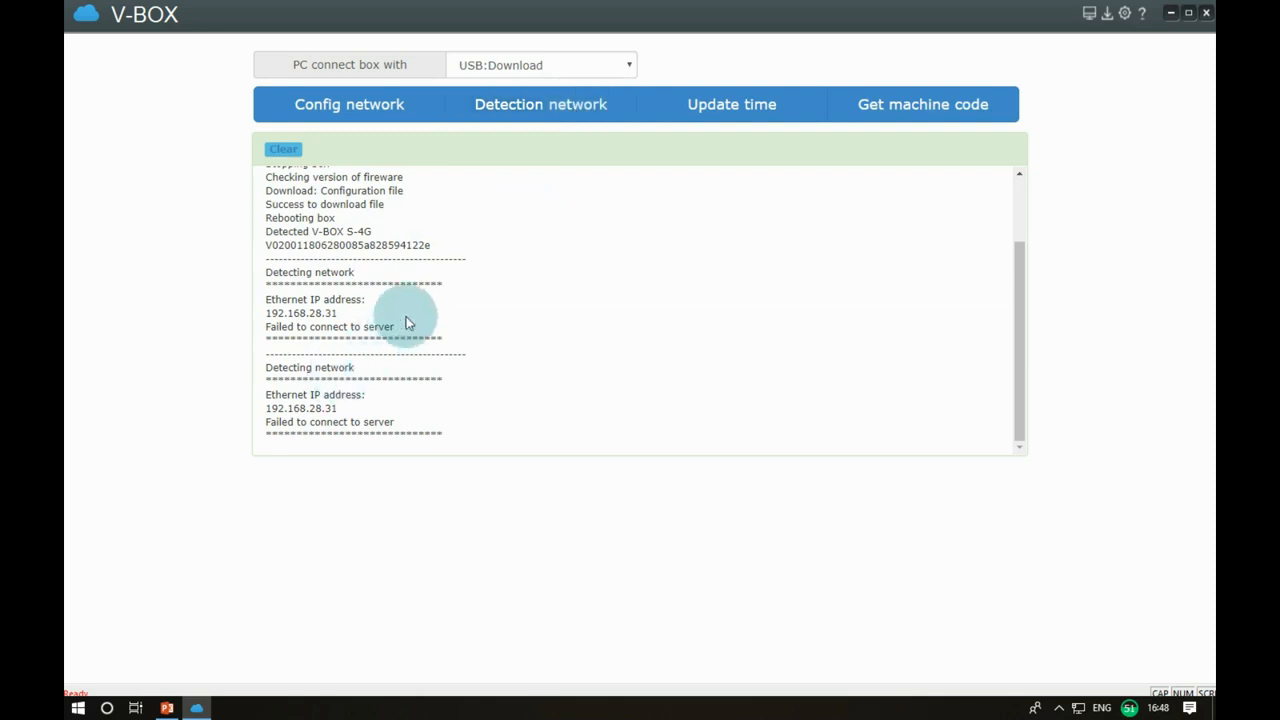
pyautogui.moveTo(356, 344)
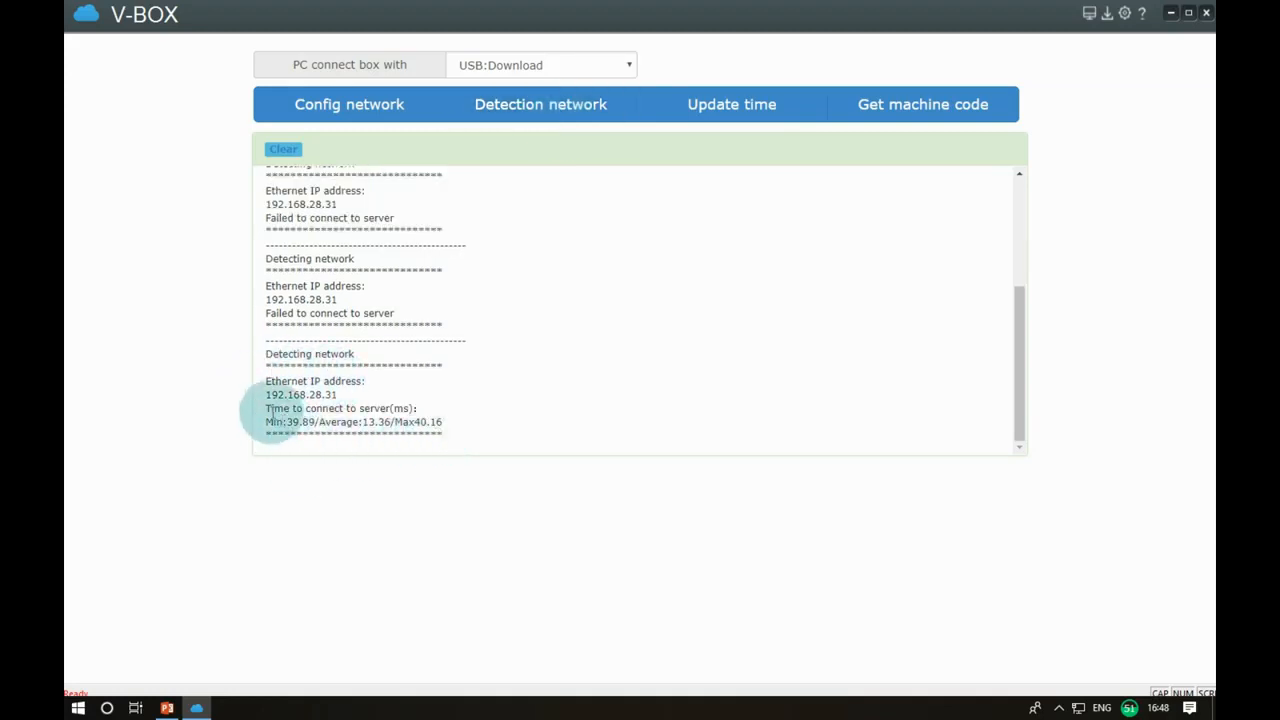
pyautogui.moveTo(264, 408); pyautogui.dragTo(444, 420)
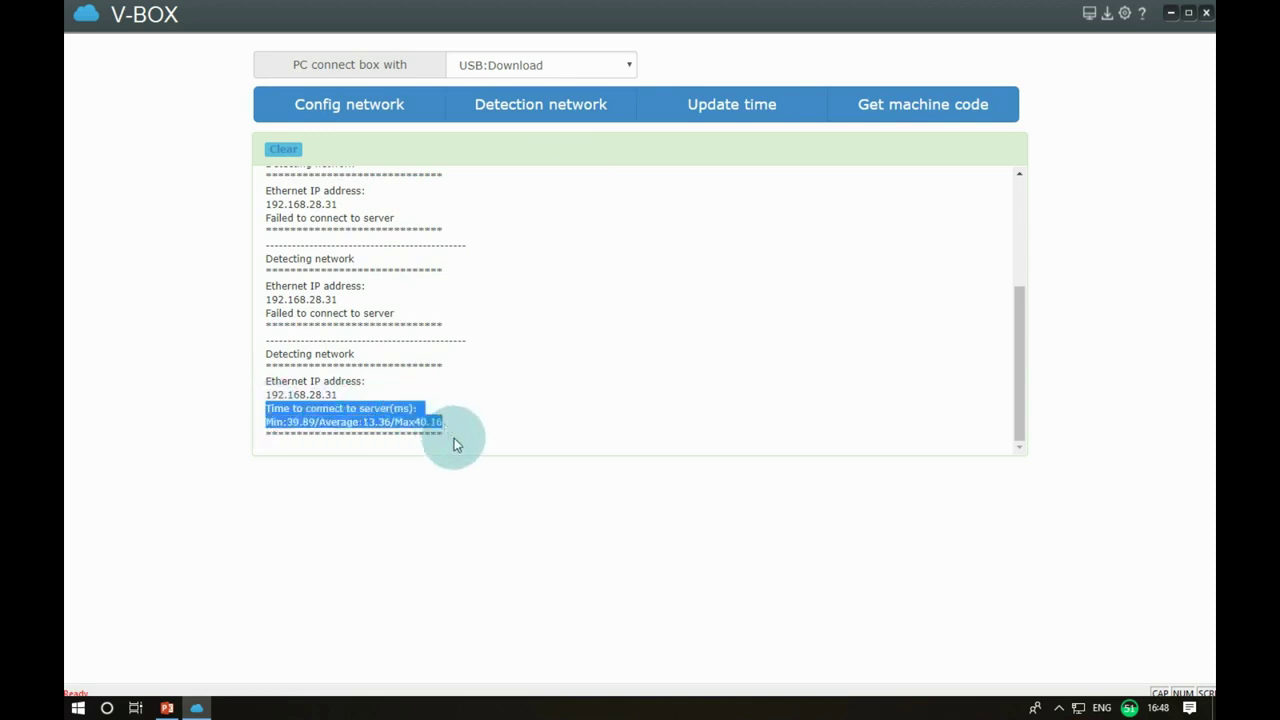
pyautogui.moveTo(344, 430)
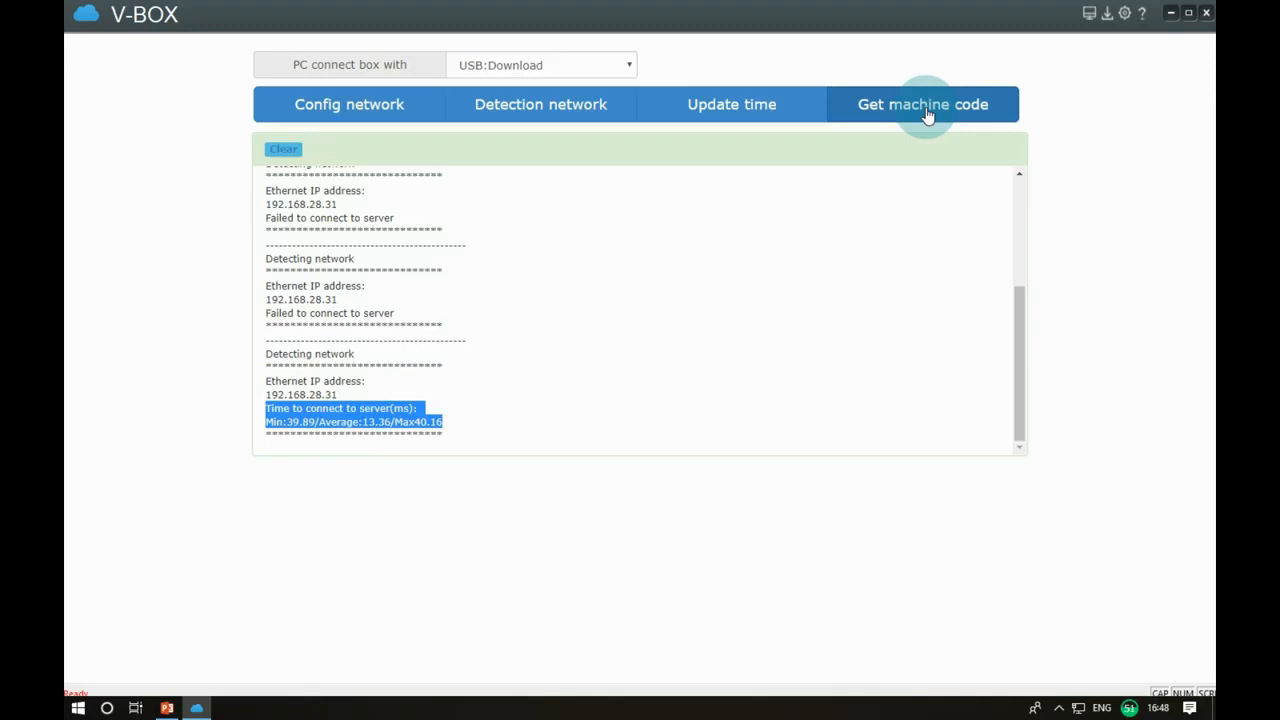
# - Read the box's machine code into the log and copy it to the clipboard
pyautogui.click(924, 104)
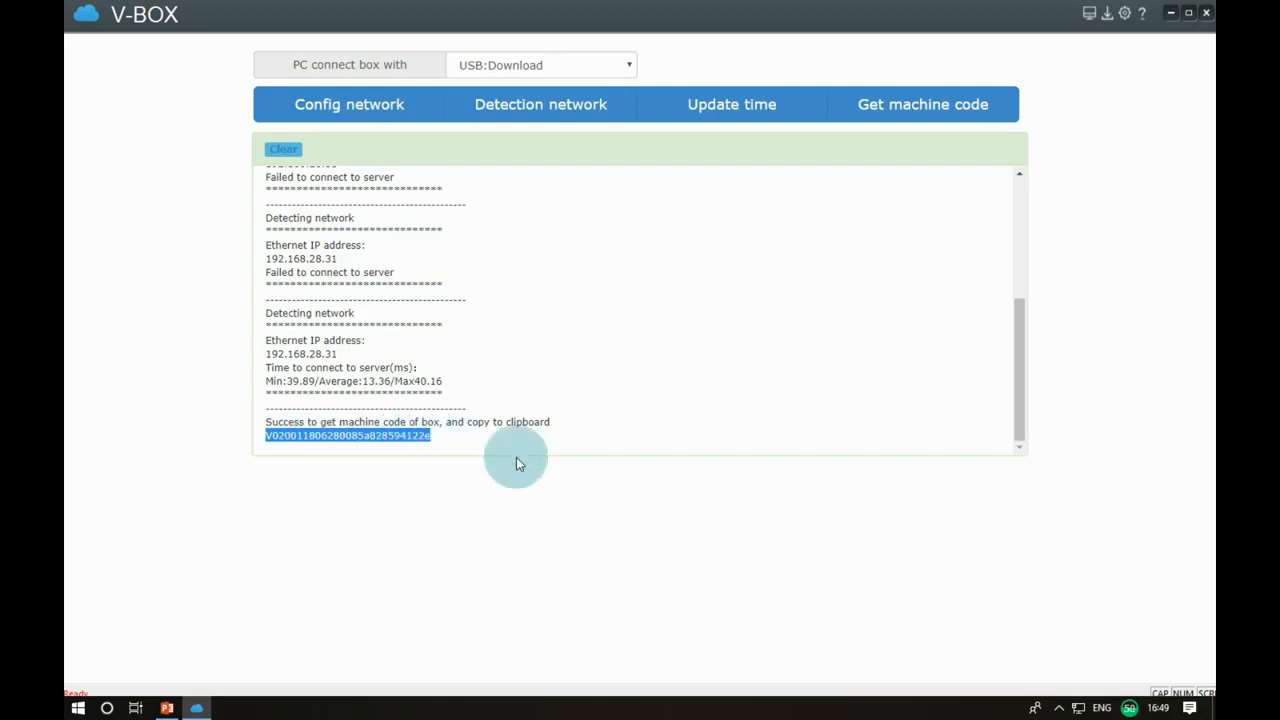
pyautogui.moveTo(1090, 16)
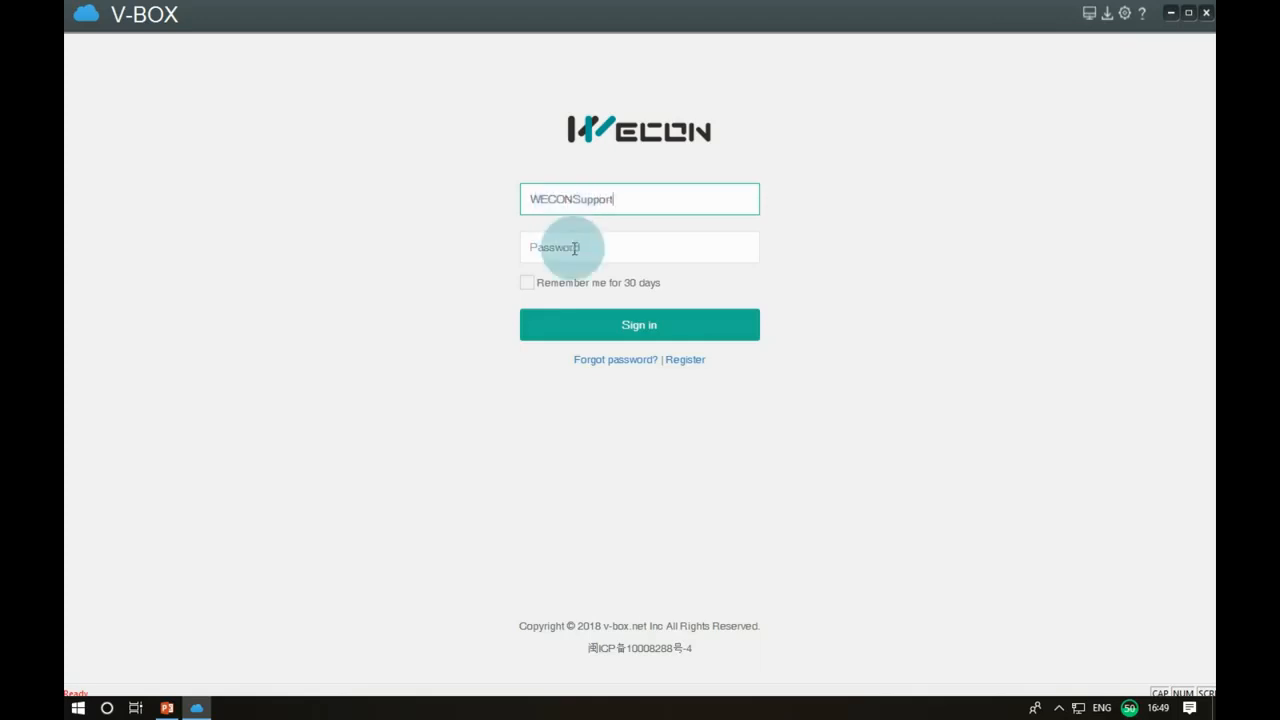
# - Sign in to the WECON cloud account with the password to reach the Default group dashboard
pyautogui.write('****')
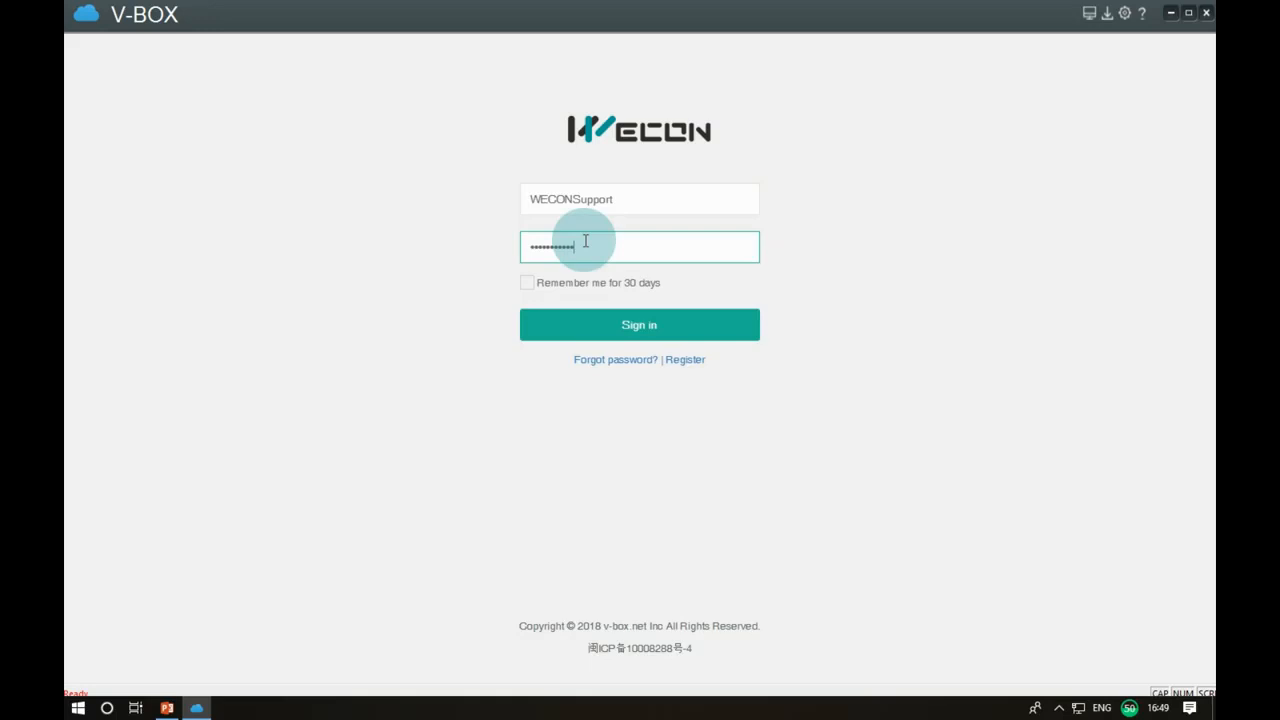
pyautogui.click(640, 324)
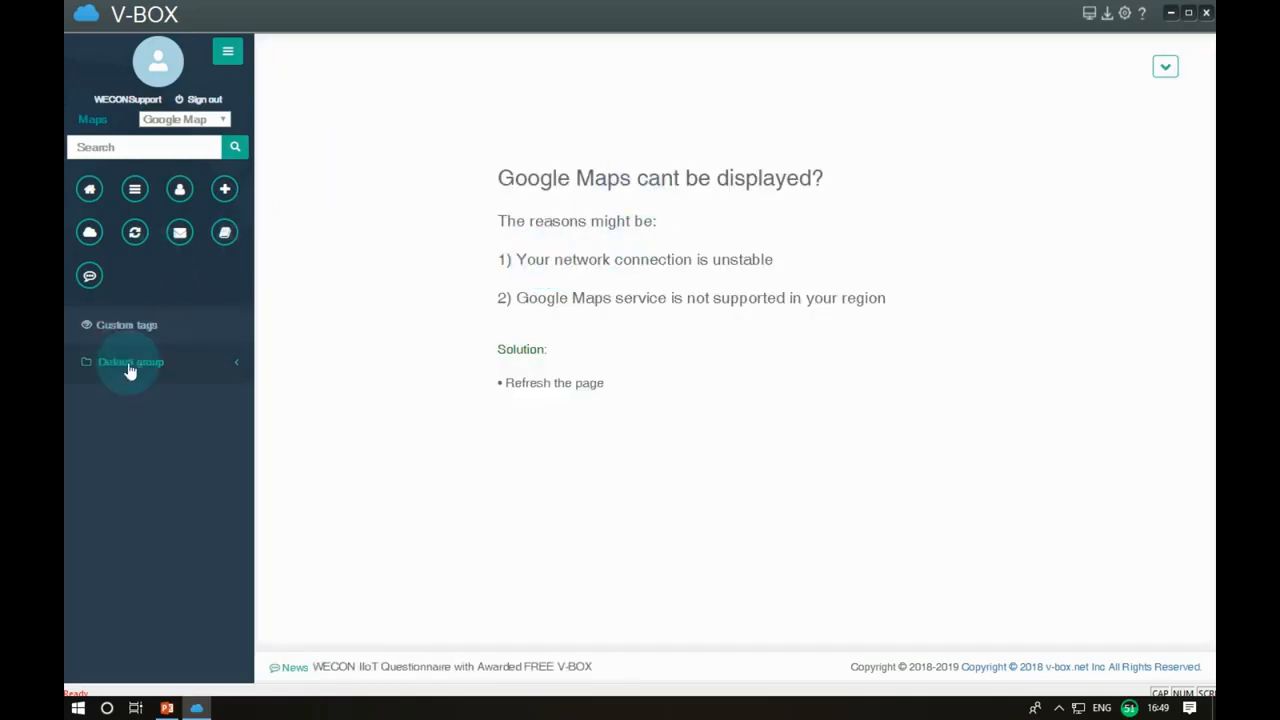
pyautogui.moveTo(224, 188)
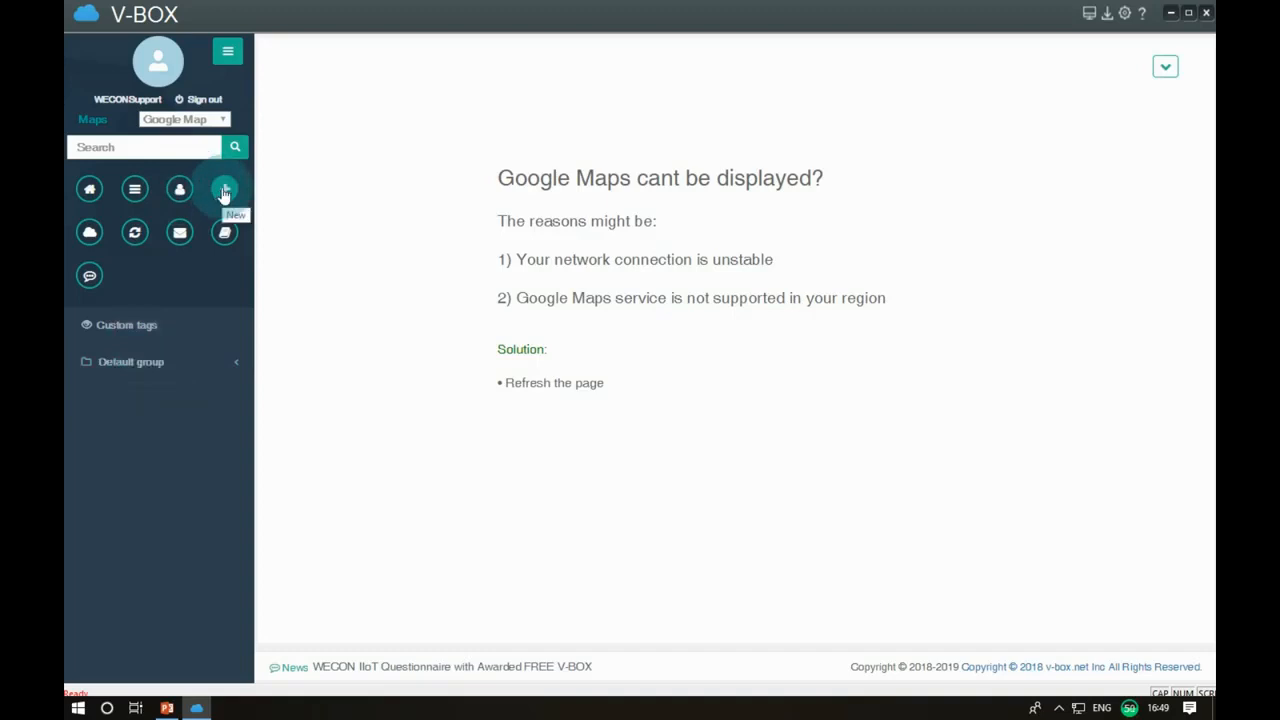
# - Add a new box with the pasted machine code, access password and remark name v-box
pyautogui.click(224, 188)
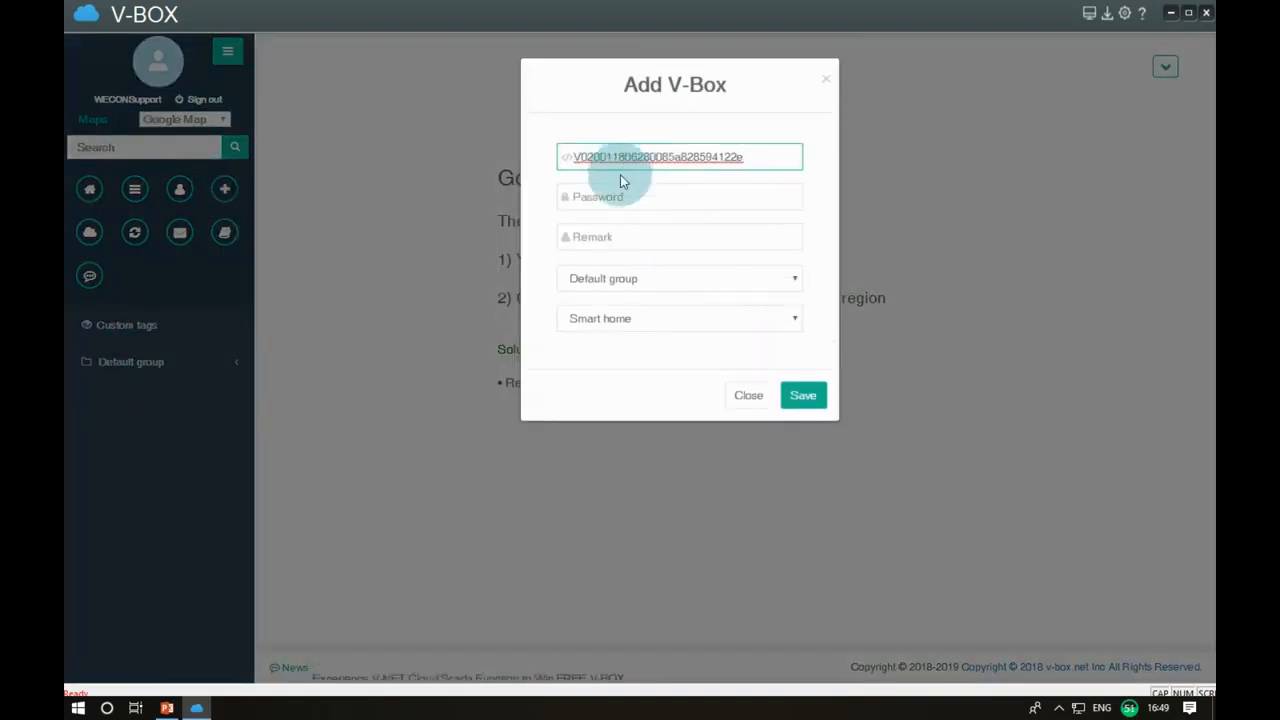
pyautogui.click(680, 196)
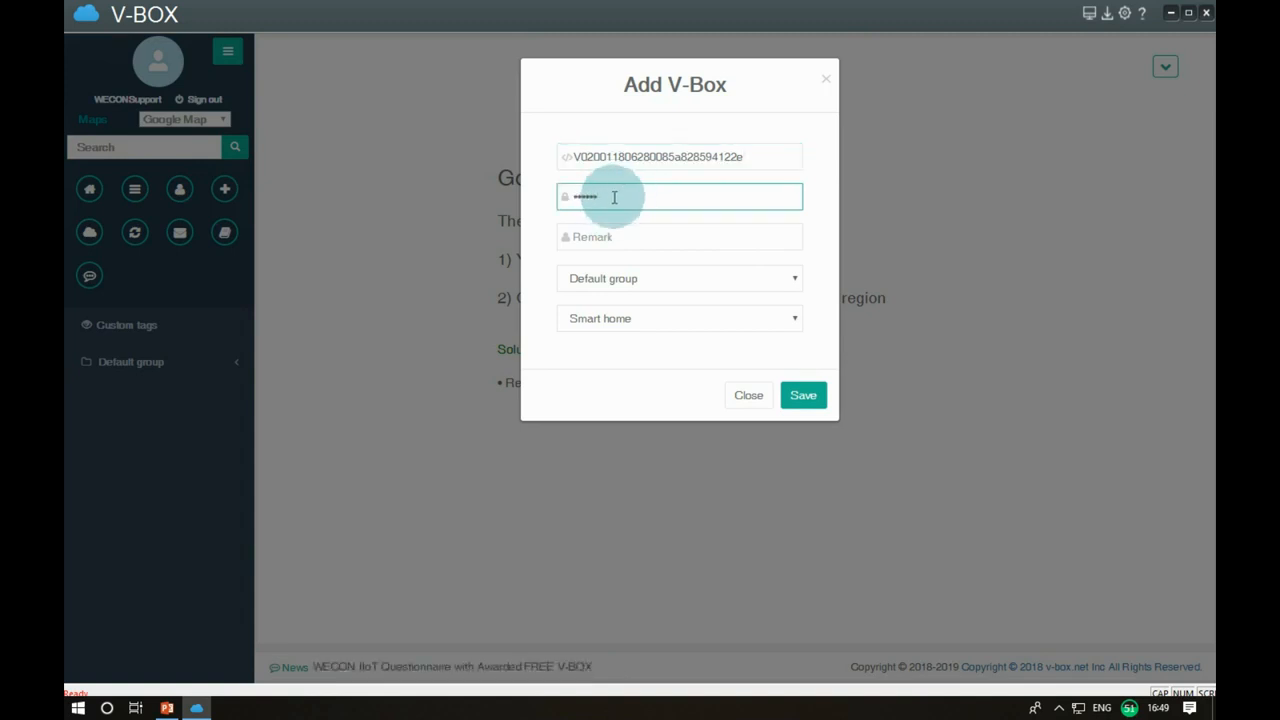
pyautogui.click(680, 236)
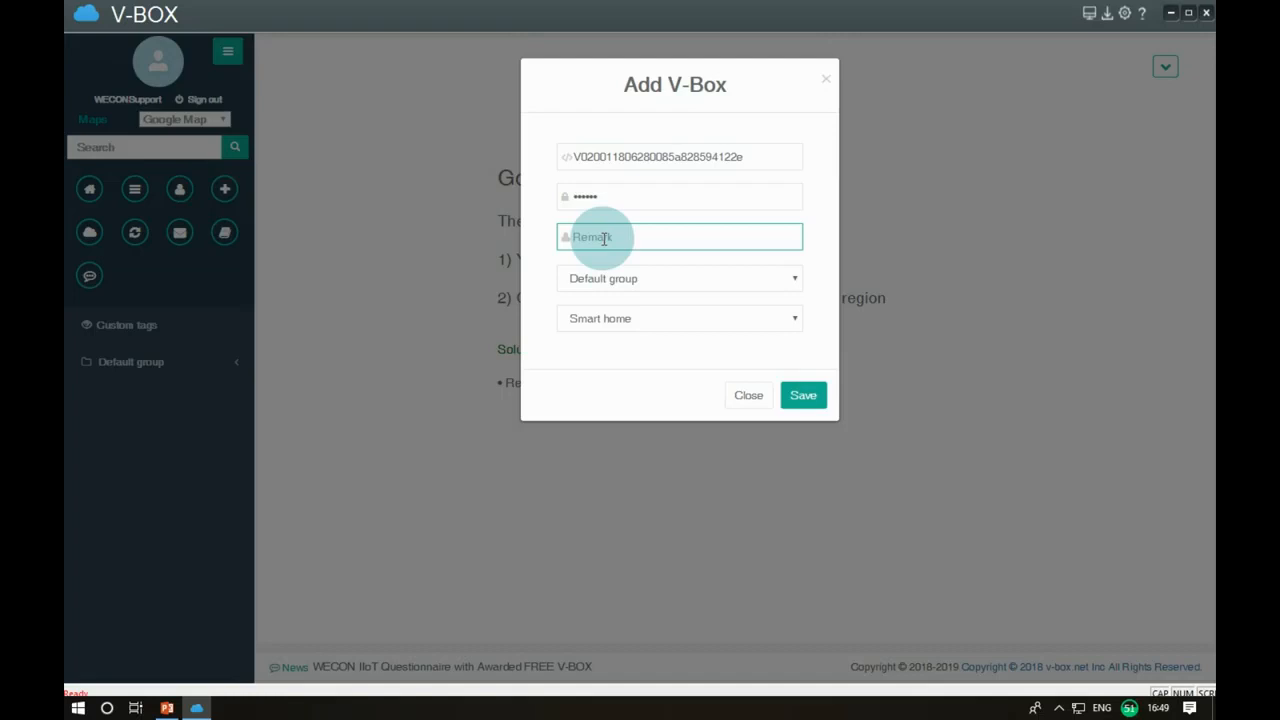
pyautogui.write('v-box')
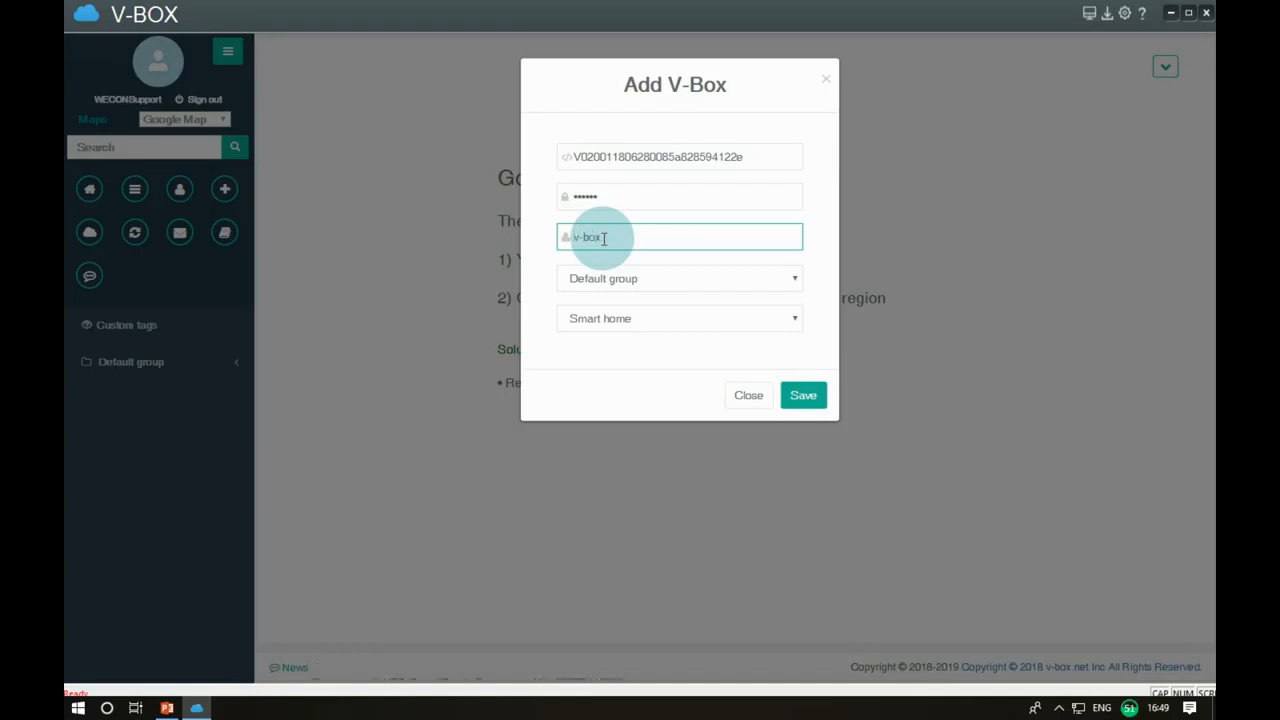
# - Assign the box to the Default group, save it and confirm it is linked to the account
pyautogui.click(680, 278)
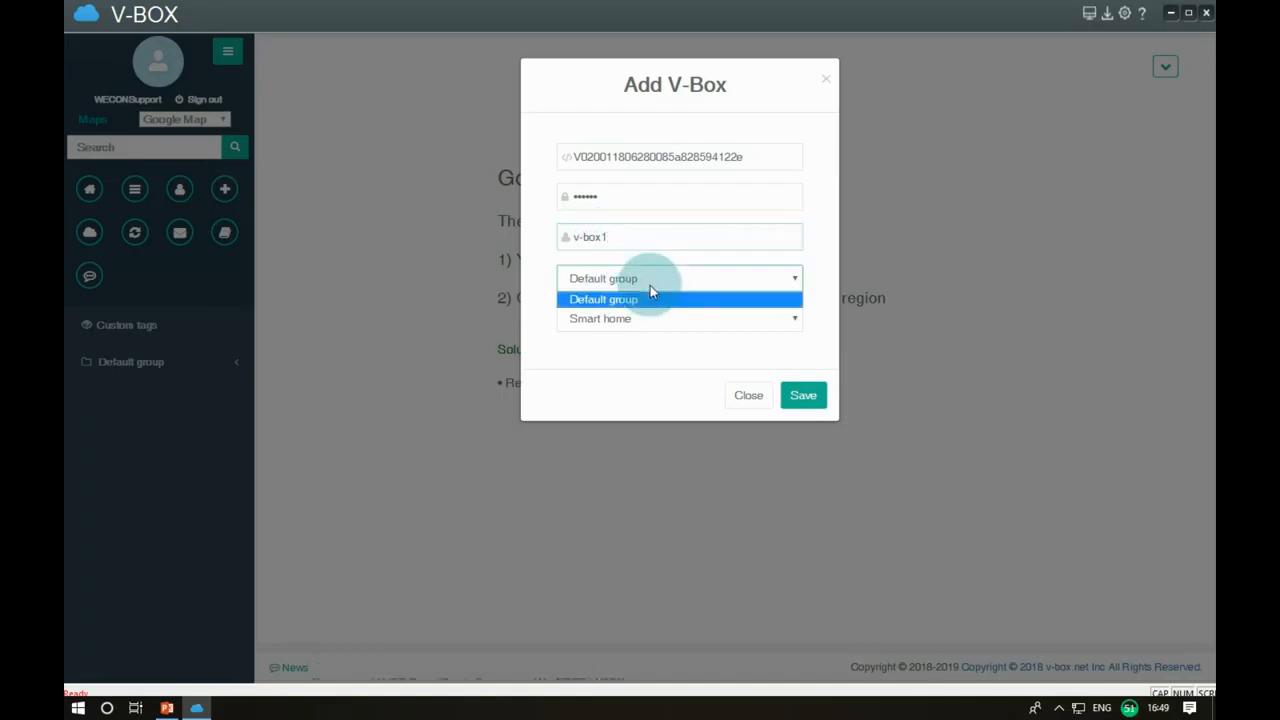
pyautogui.click(600, 318)
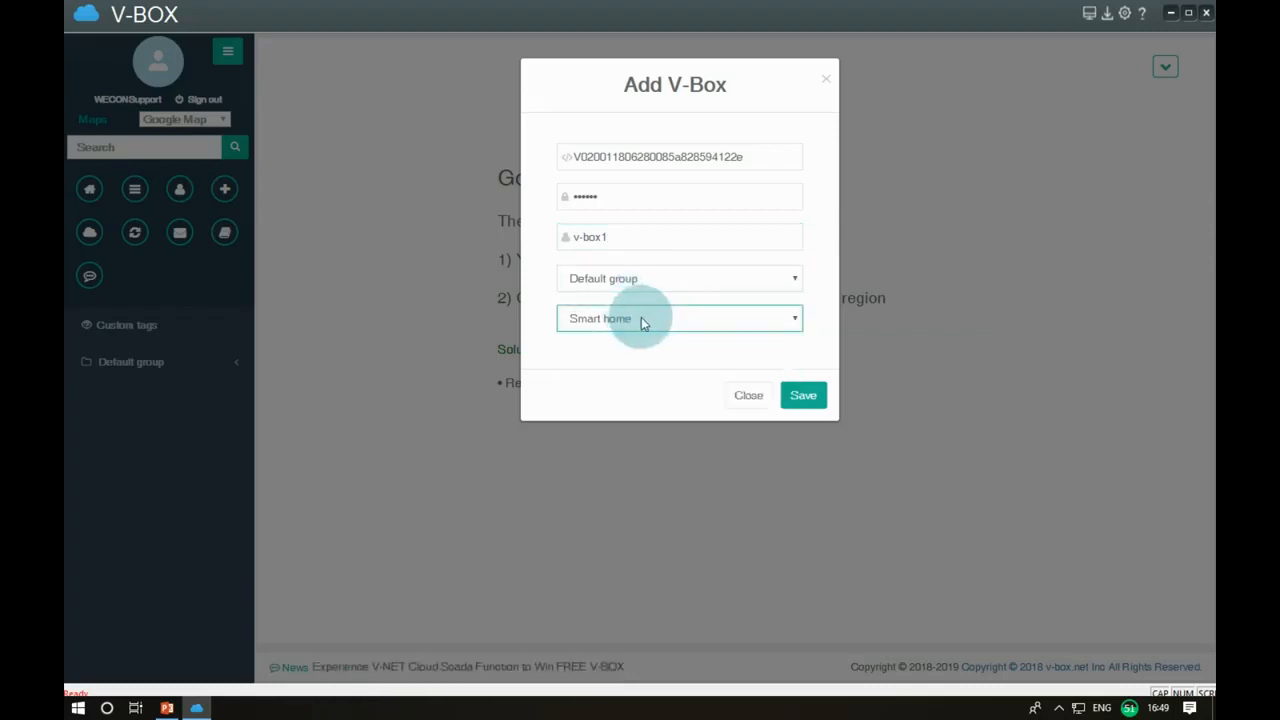
pyautogui.click(804, 396)
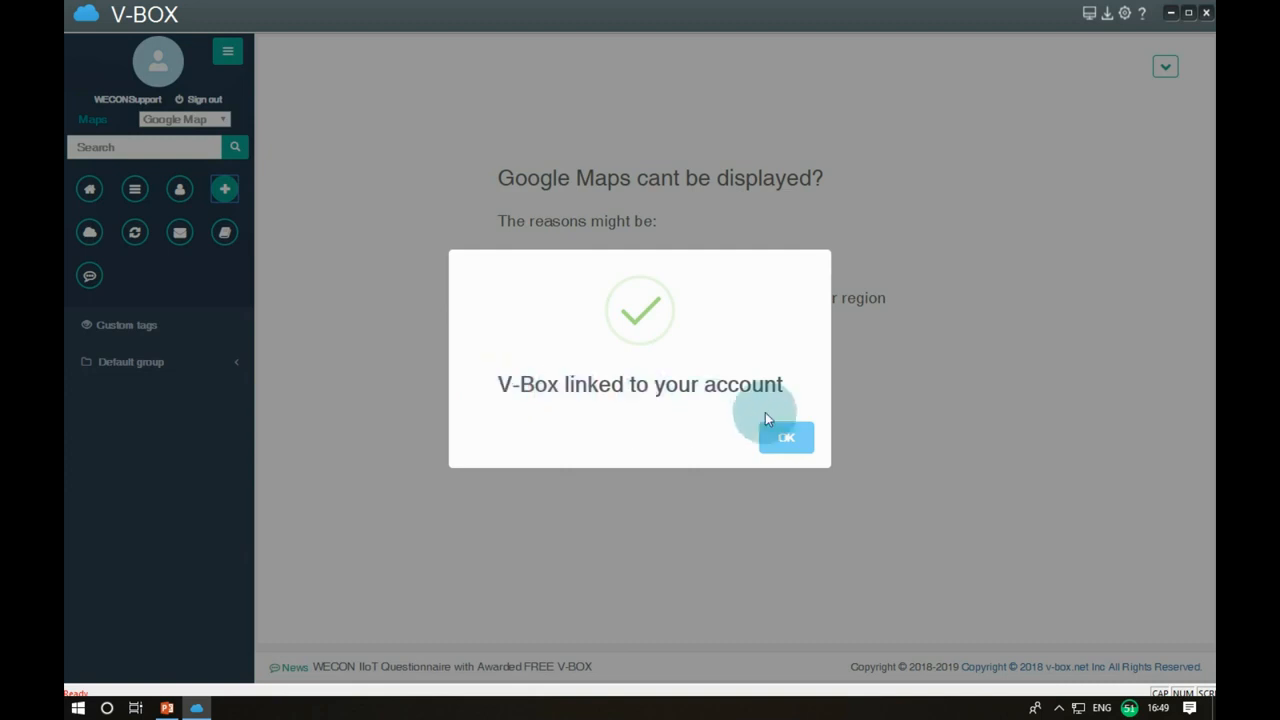
pyautogui.click(788, 436)
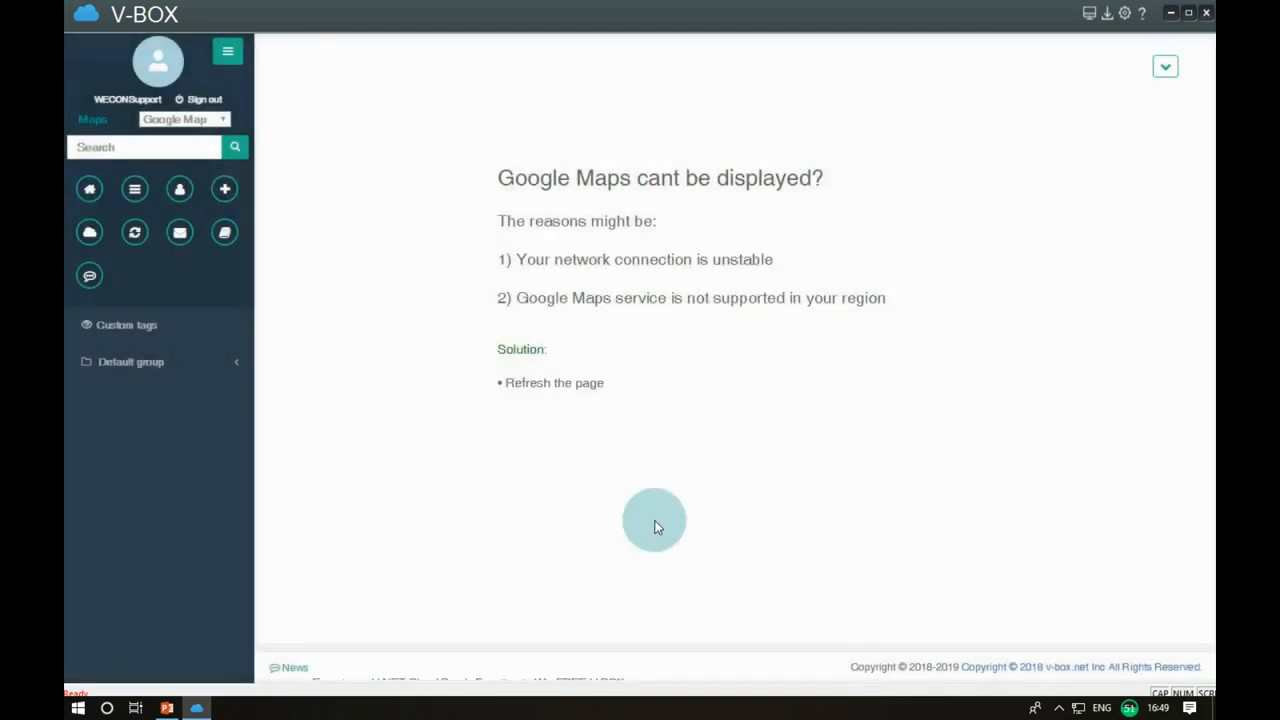
# - Select v-box1 under the Default group and show its basic configuration with name, machine code and model
pyautogui.click(130, 362)
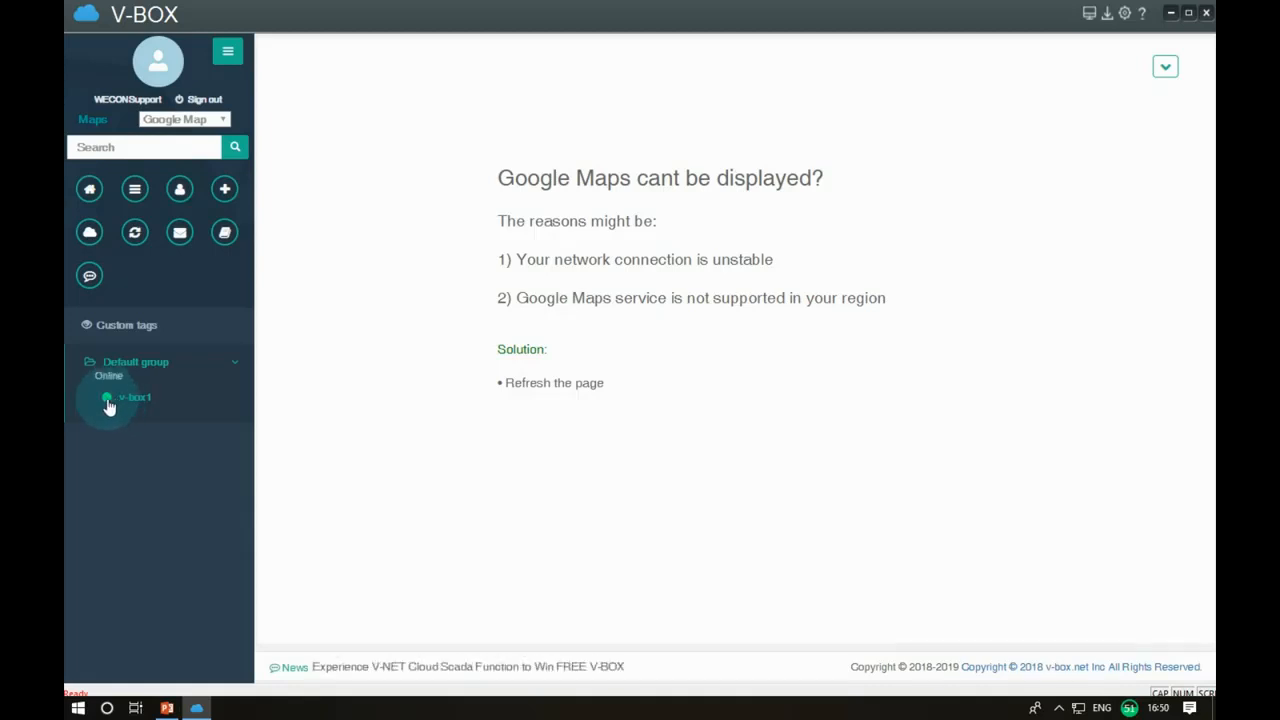
pyautogui.click(132, 396)
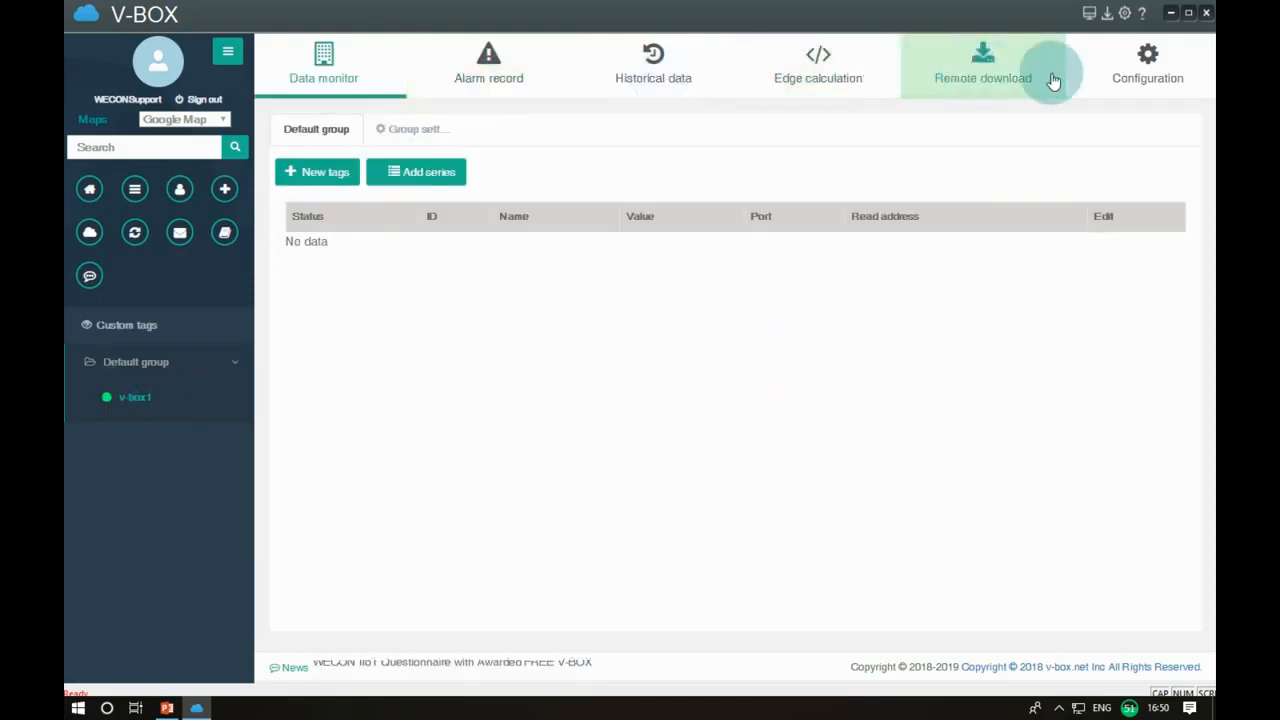
pyautogui.click(1148, 62)
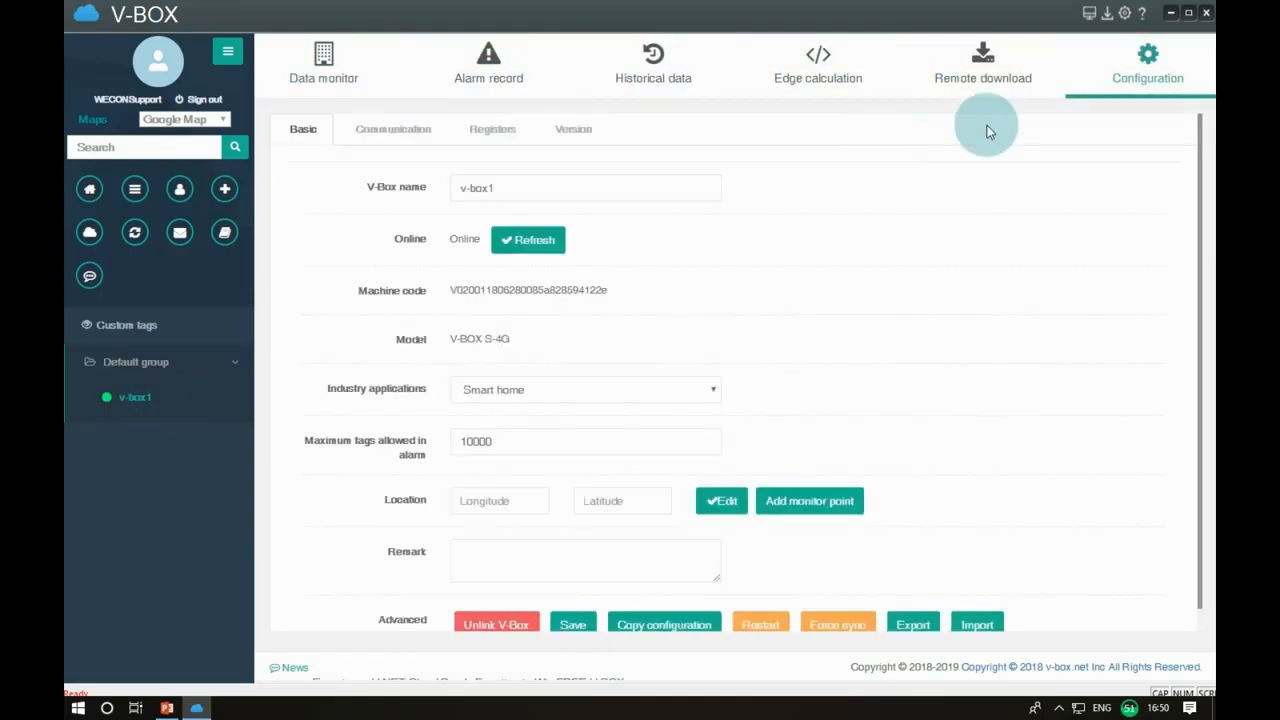